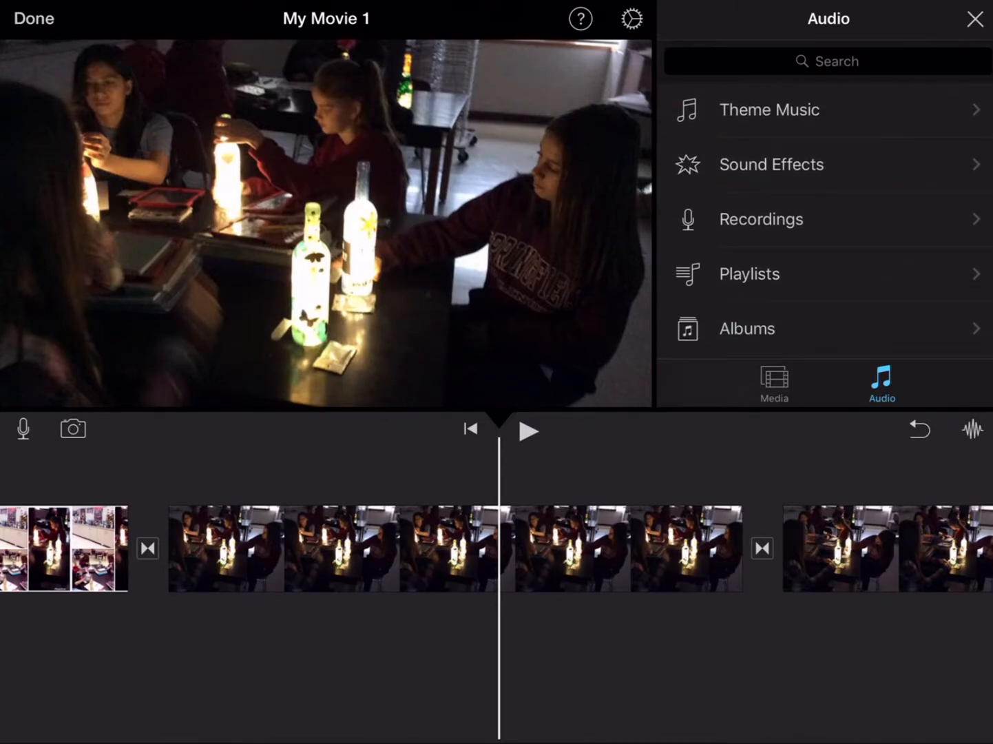
# Add the picture-book display photo from Moments to the timeline between the classroom clips
pyautogui.click(773, 382)
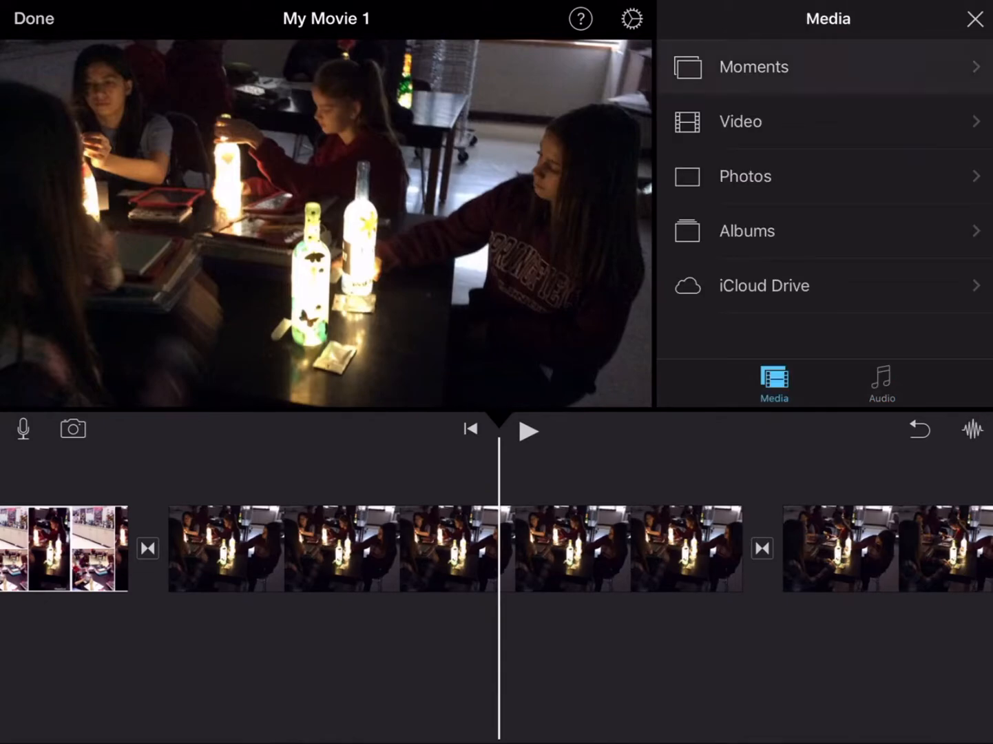
pyautogui.click(753, 66)
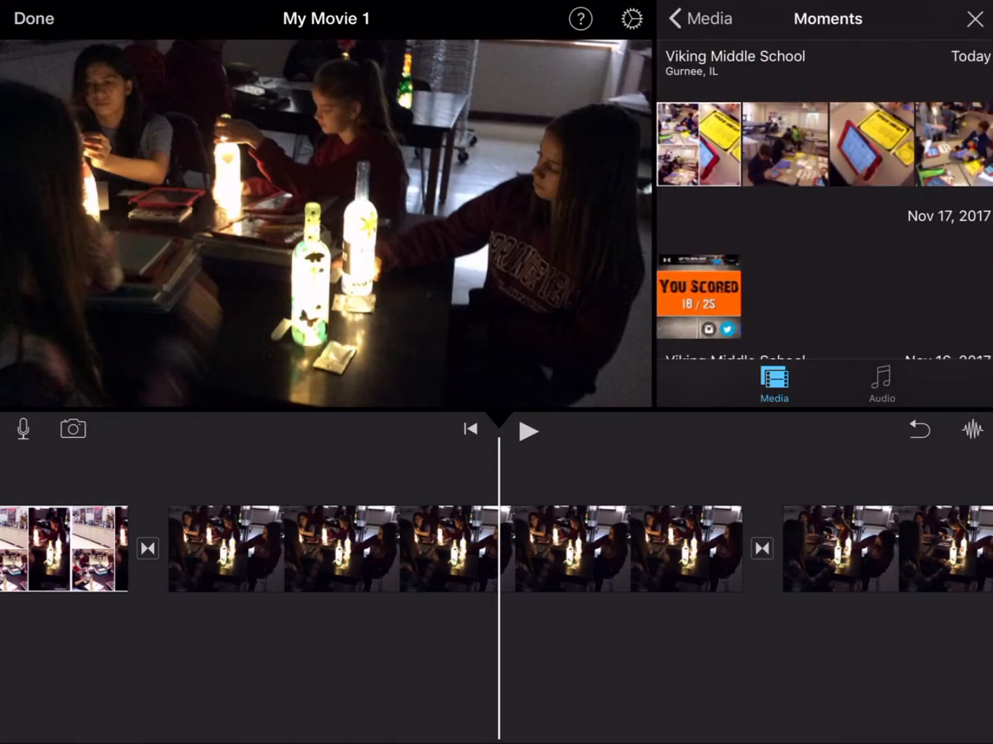
pyautogui.scroll(-3)
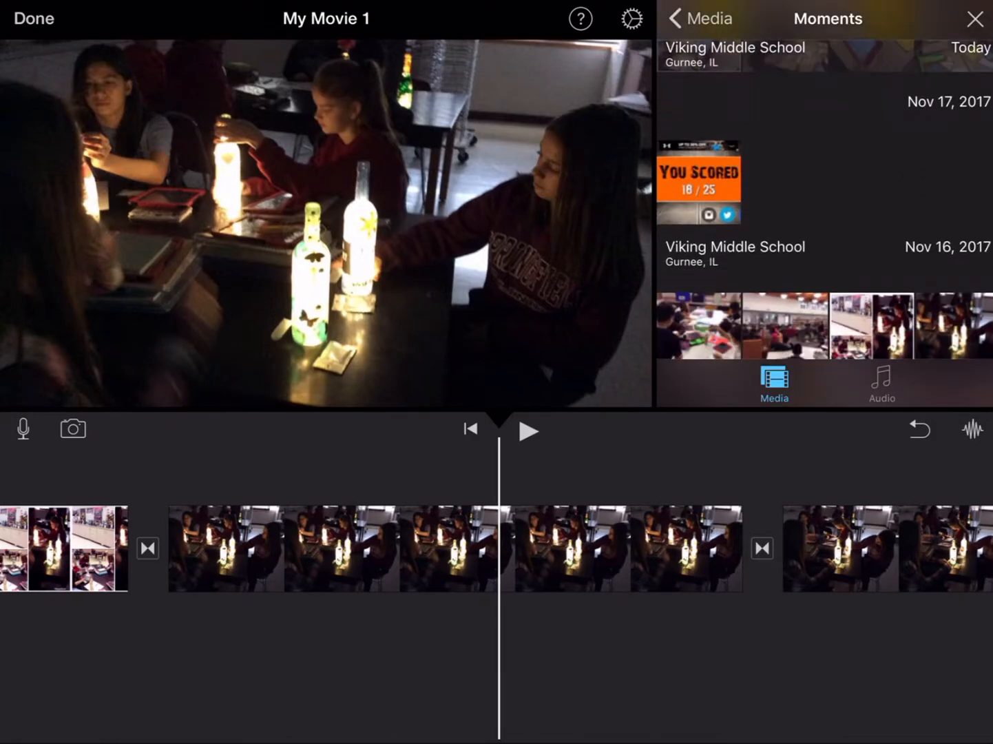
pyautogui.scroll(-3)
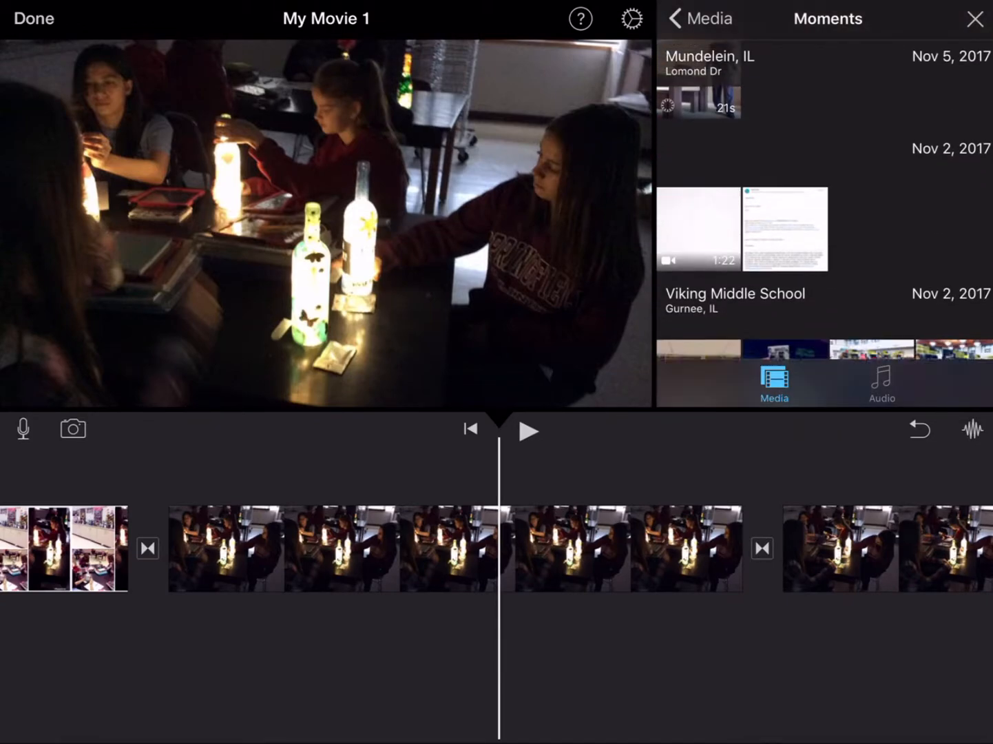
pyautogui.scroll(-3)
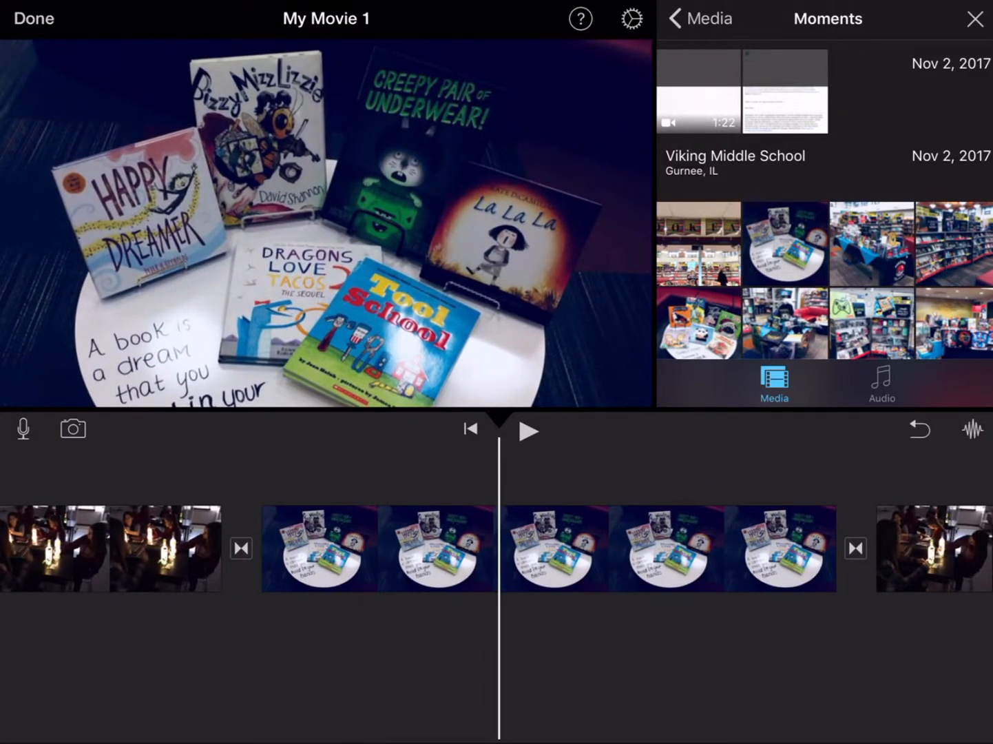
pyautogui.scroll(-3)
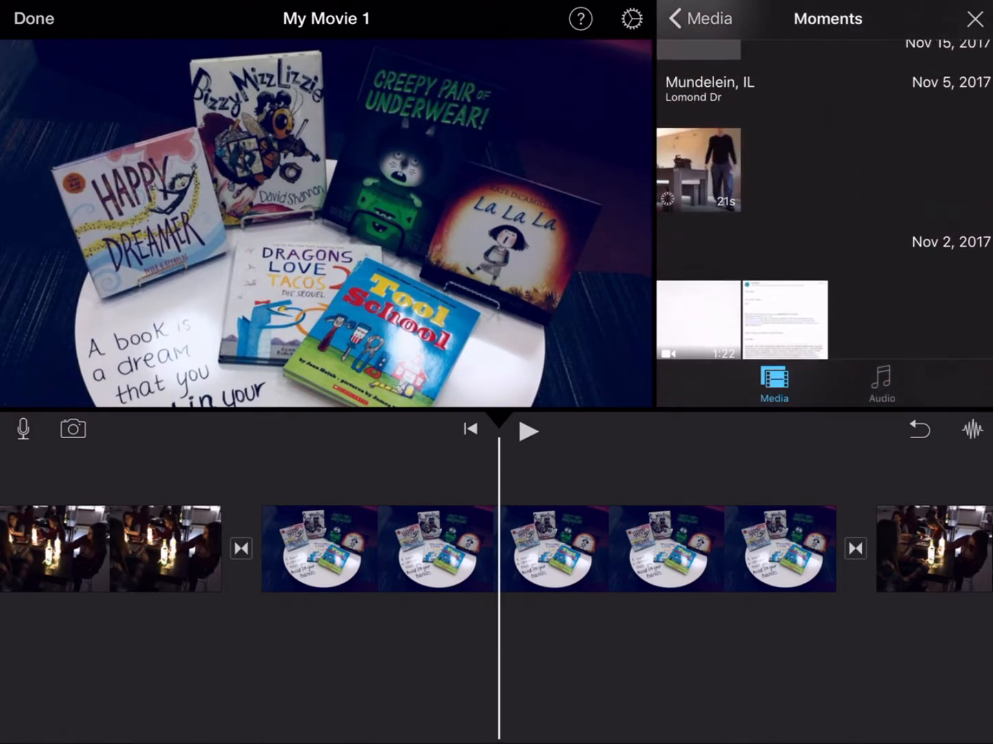
pyautogui.click(697, 18)
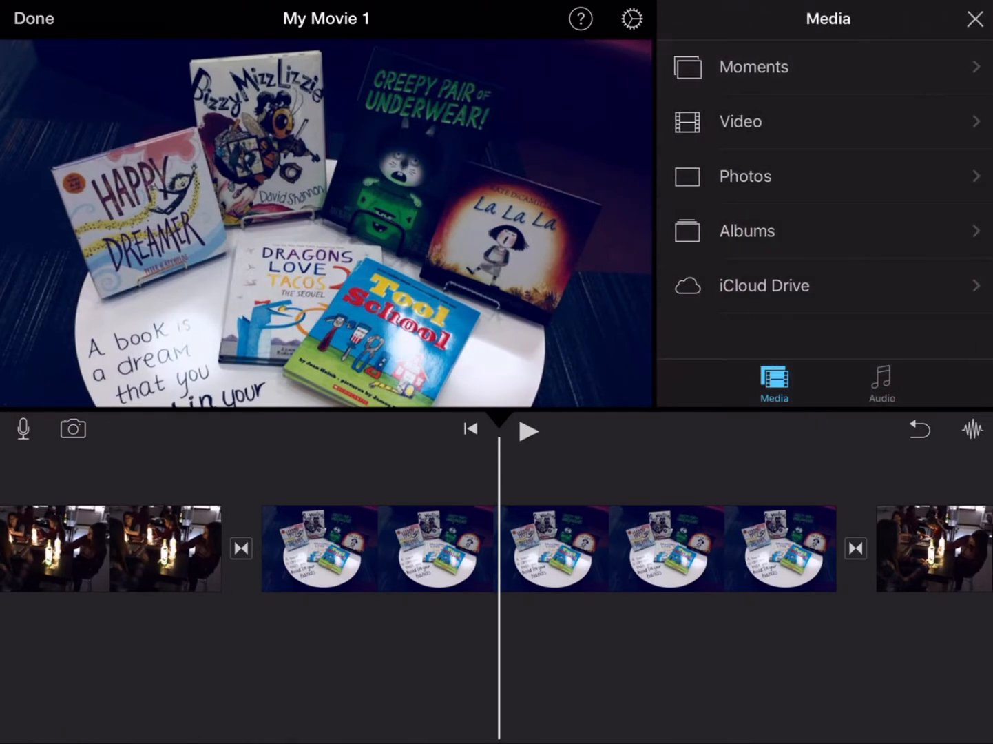
# Browse the audio Sound Effects and Recordings, then close the media browser
pyautogui.click(881, 383)
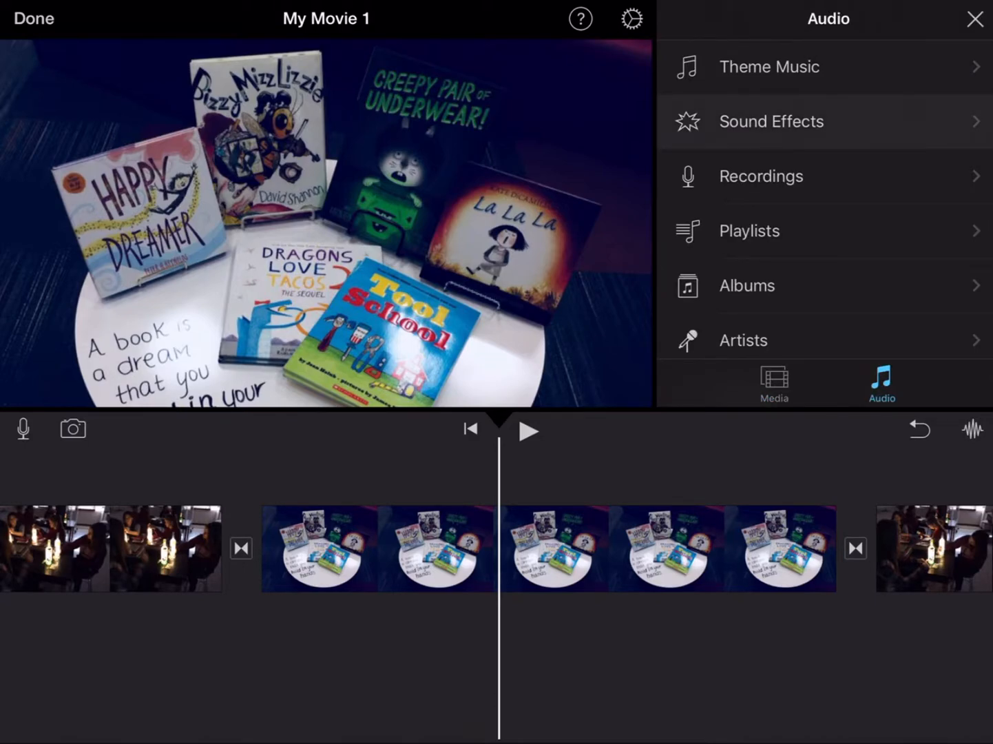
pyautogui.click(771, 122)
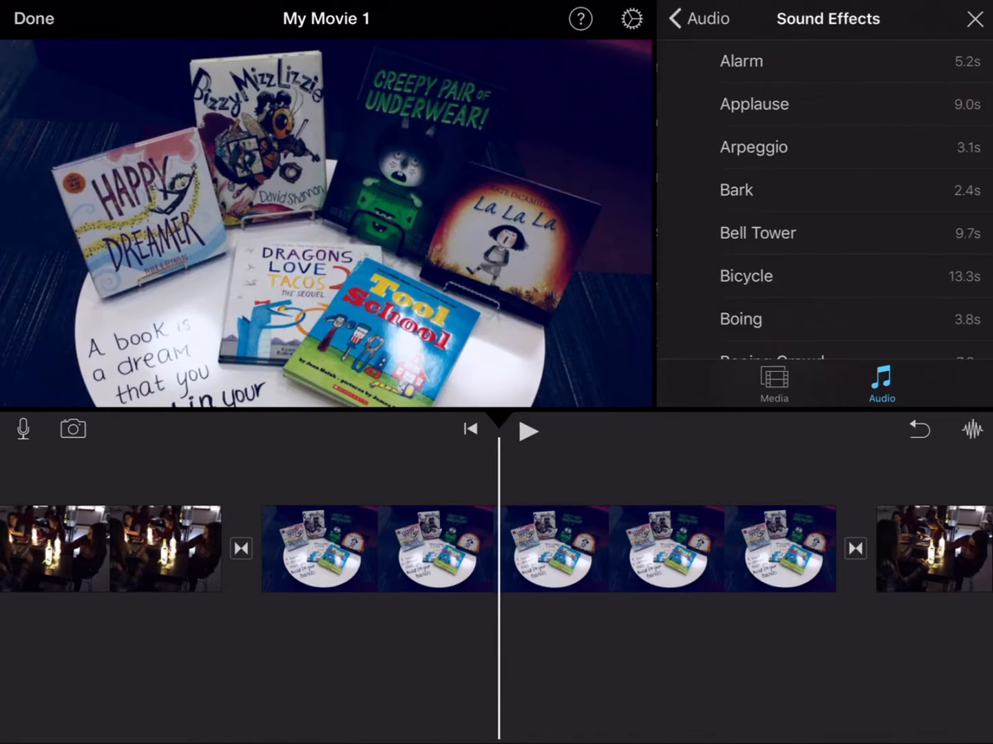
pyautogui.scroll(-3)
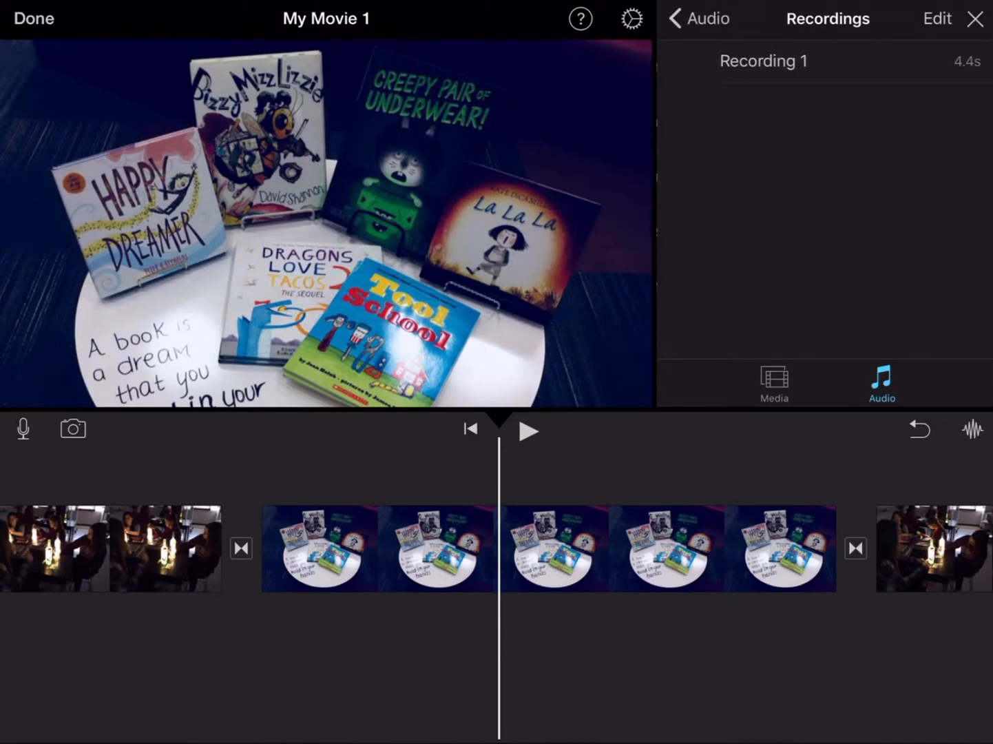
pyautogui.click(697, 19)
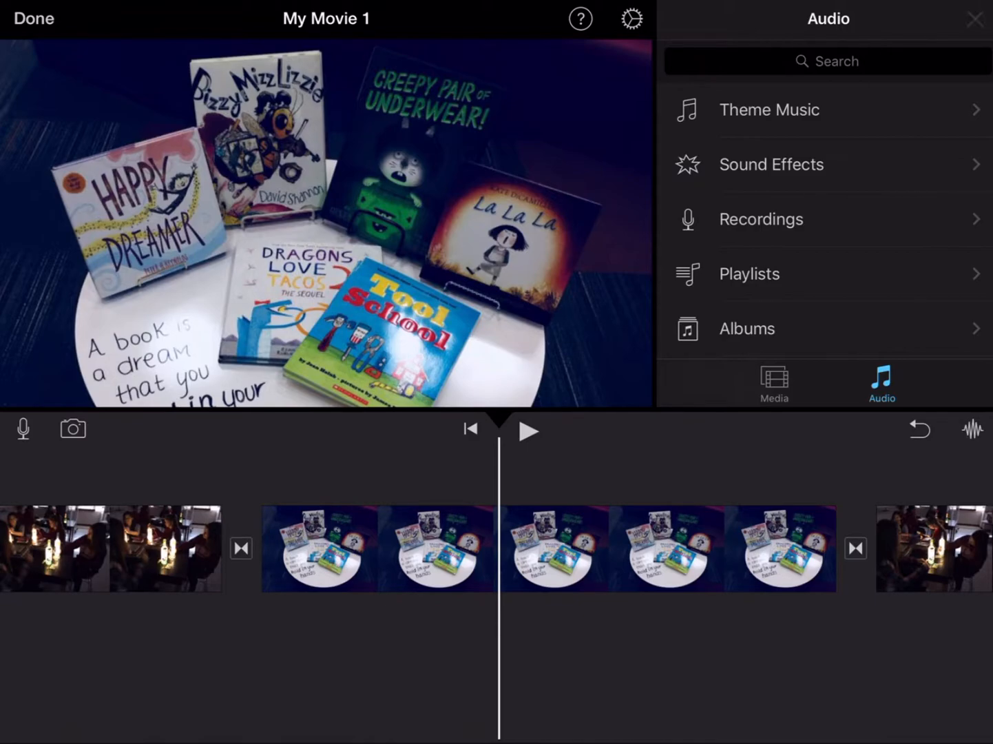
pyautogui.click(975, 18)
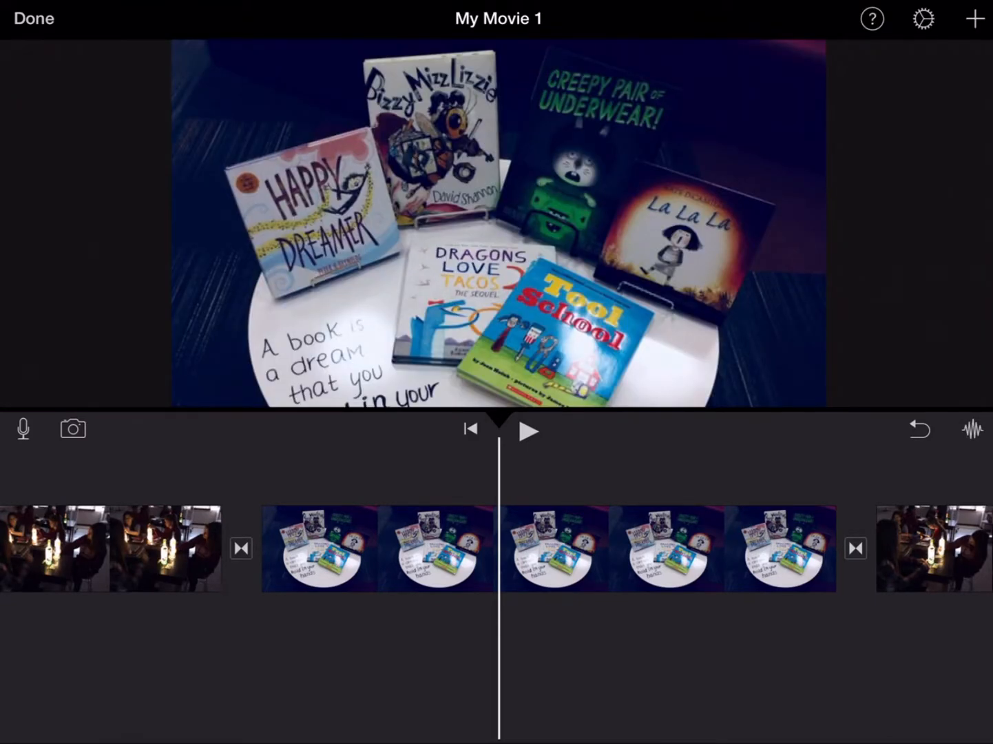
# In Project Settings, switch on Theme Music and Fade in from black
pyautogui.click(923, 19)
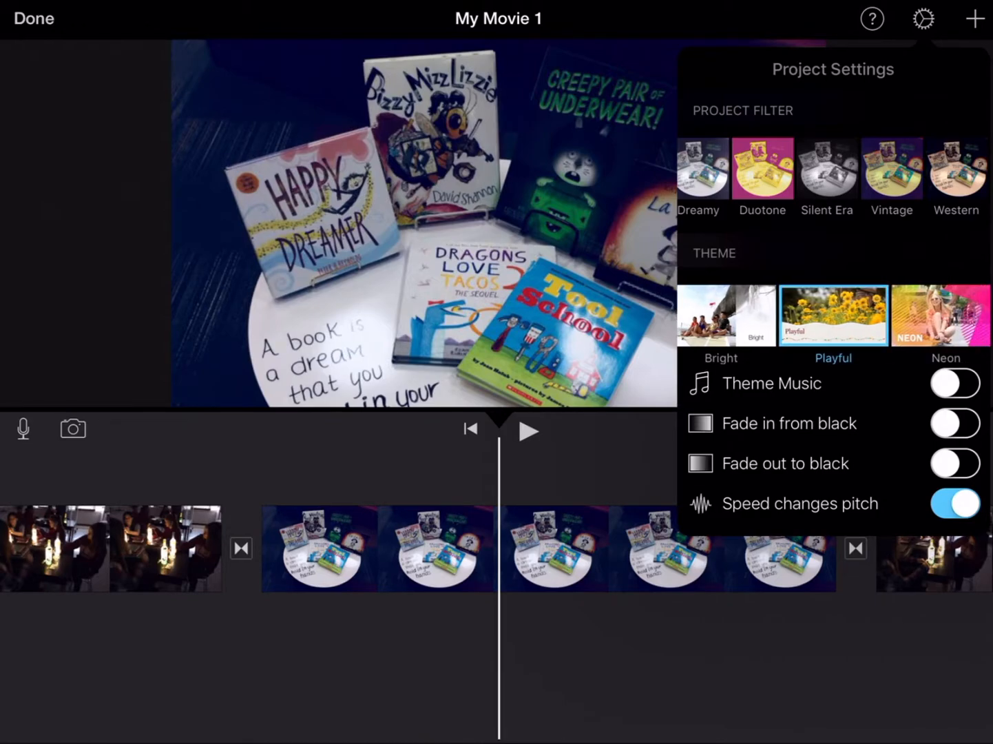
pyautogui.click(954, 383)
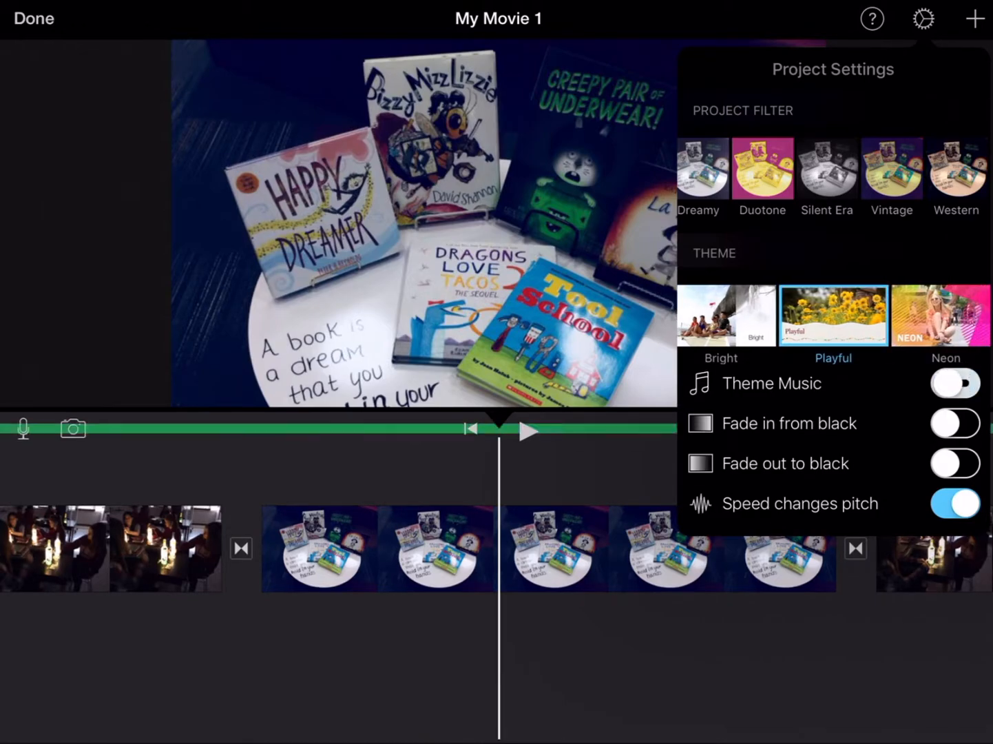
pyautogui.click(955, 383)
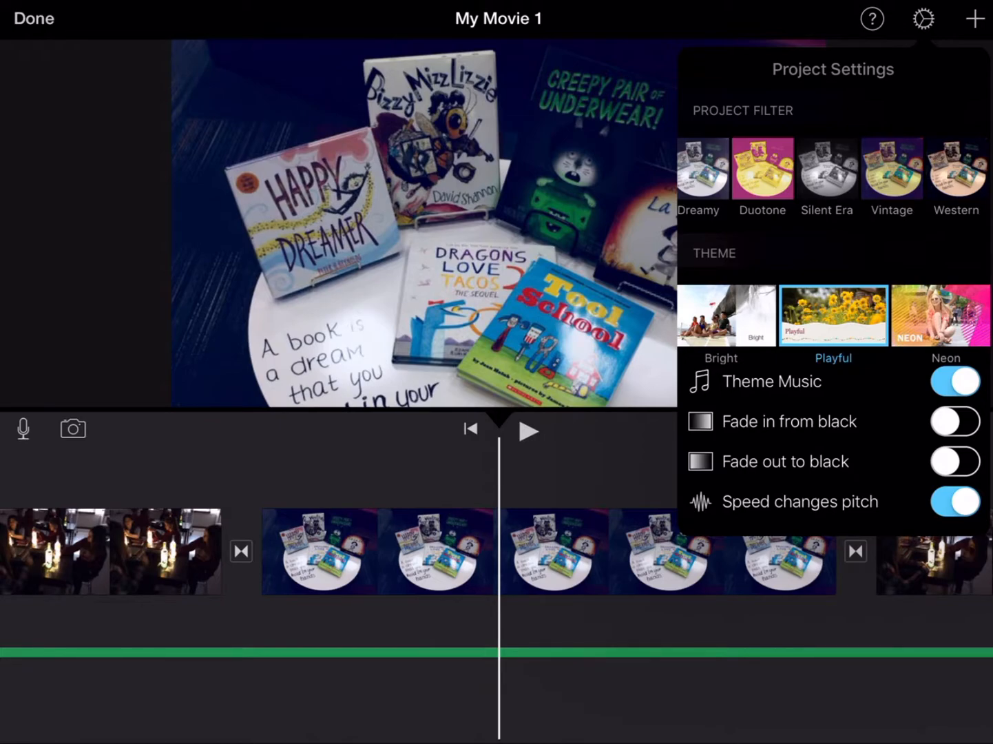
pyautogui.click(955, 420)
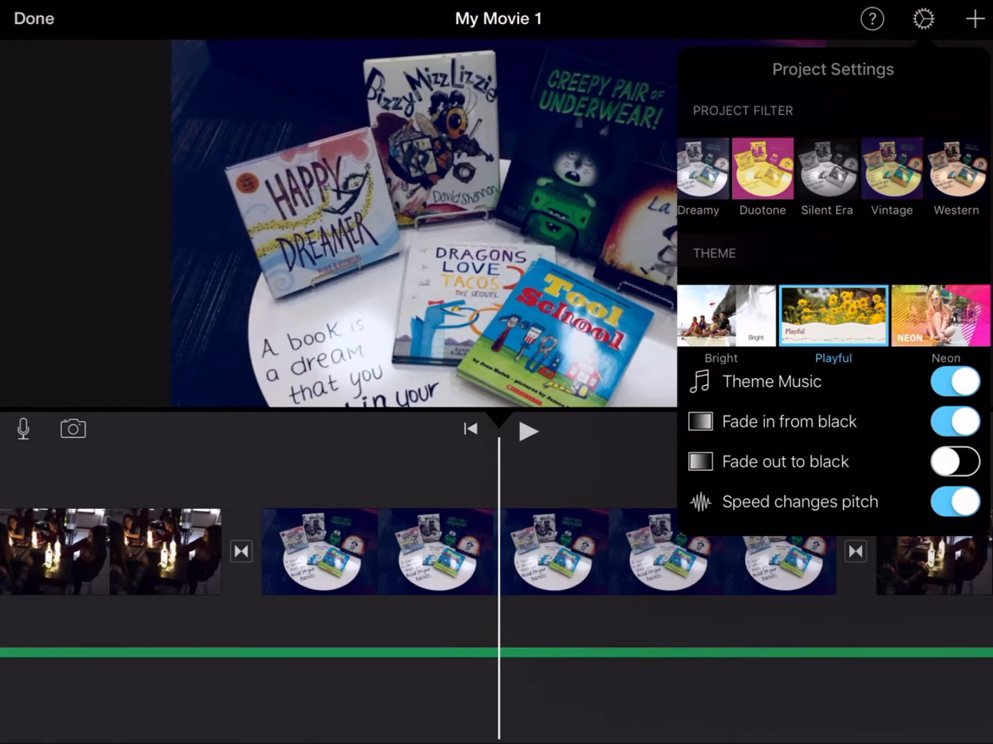
pyautogui.click(922, 19)
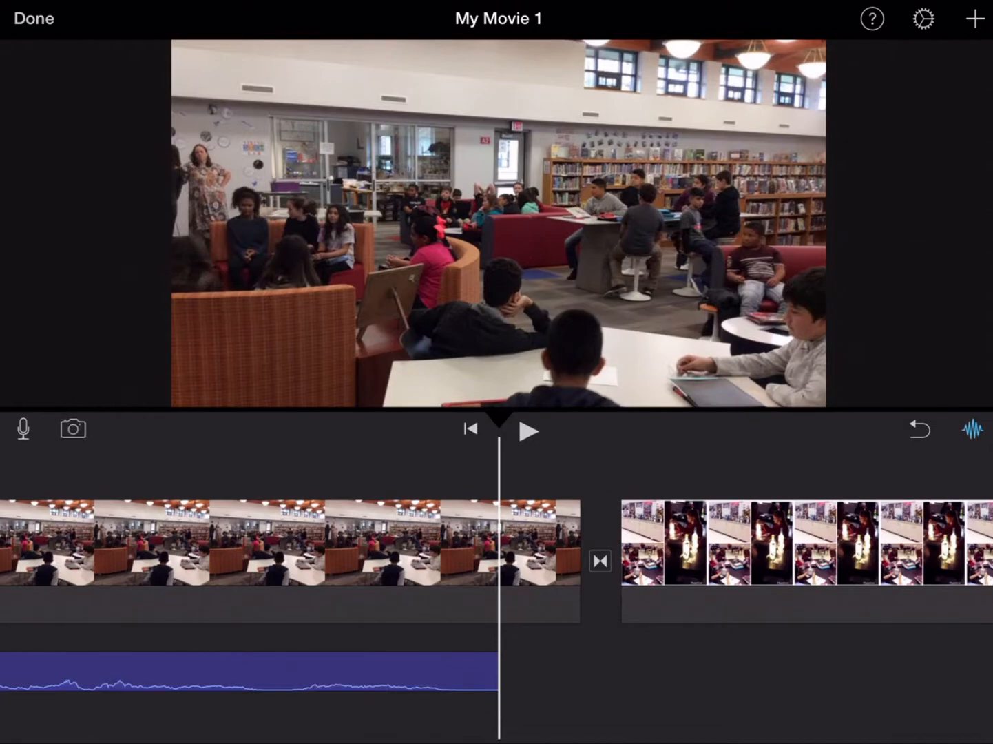
pyautogui.click(73, 428)
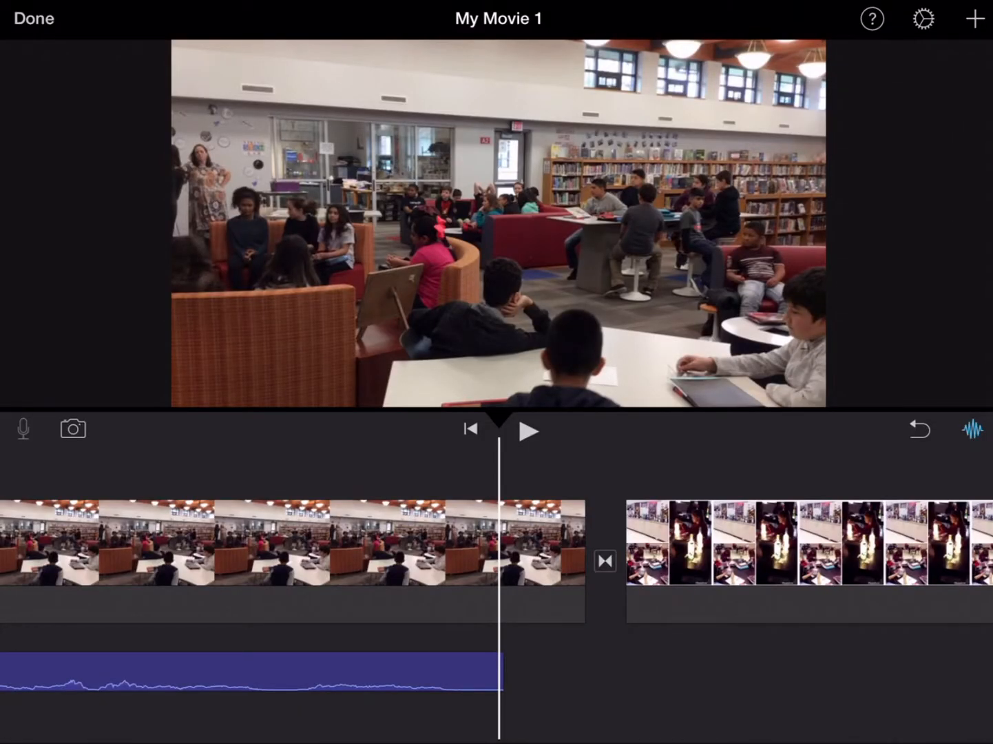
pyautogui.click(23, 428)
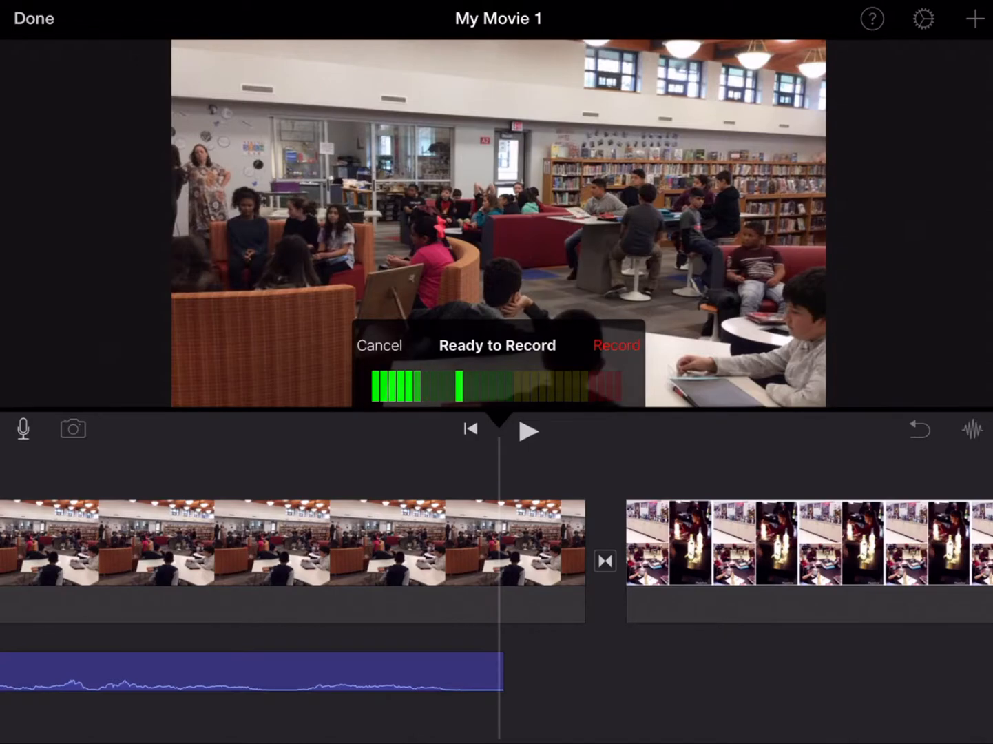
pyautogui.click(379, 345)
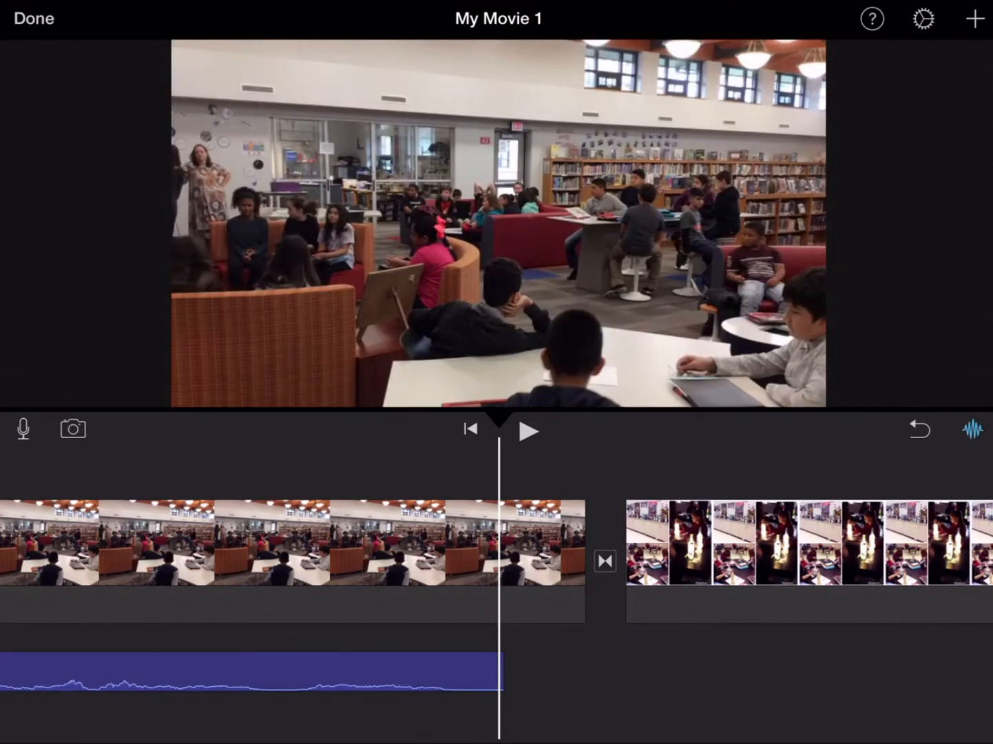